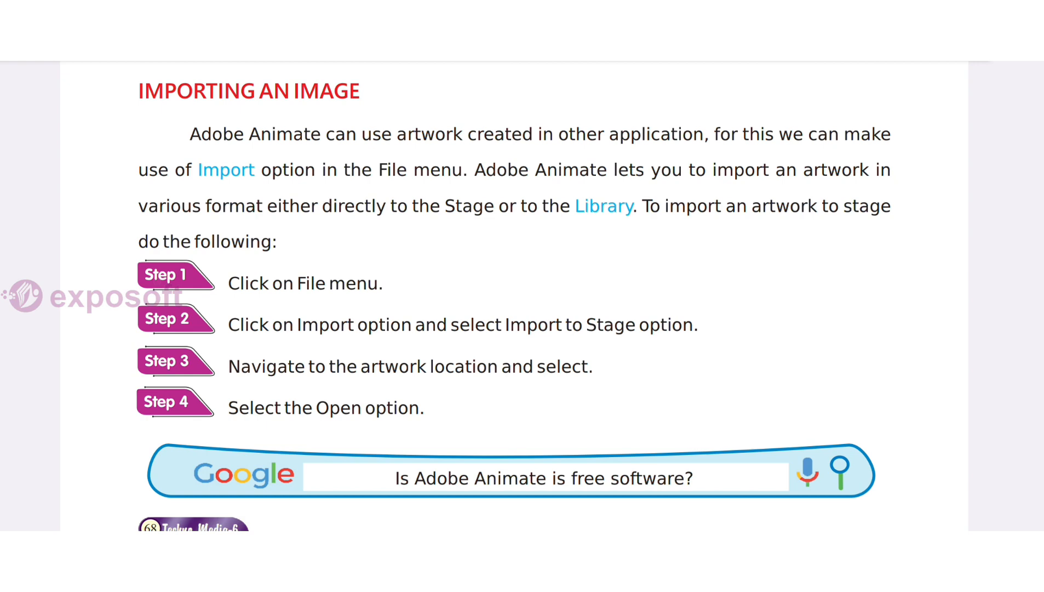
{"action": "scroll", "scroll_direction": "down", "scroll_amount": 3}
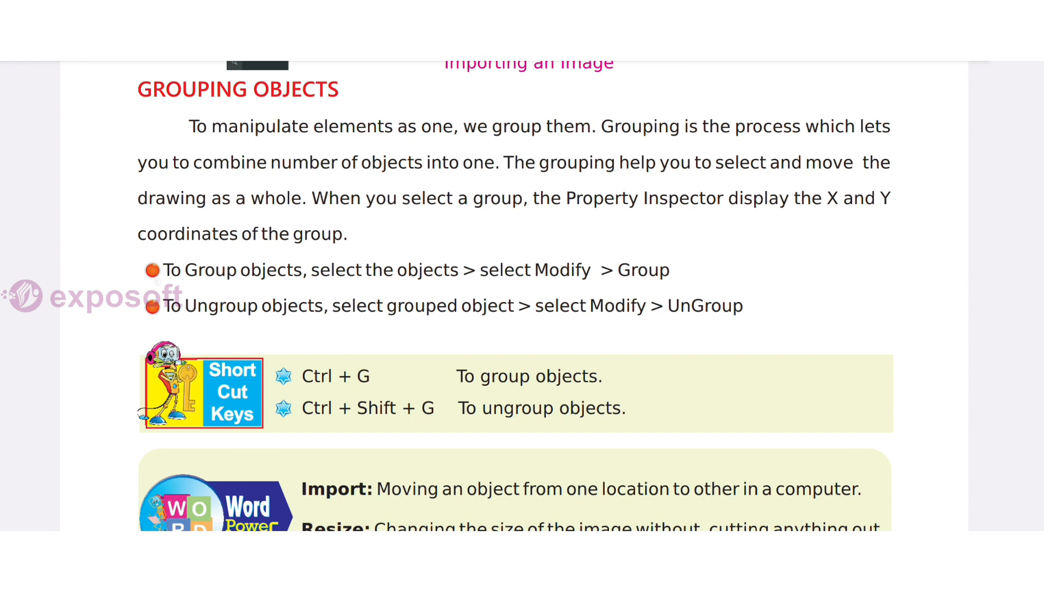
{"action": "scroll", "scroll_direction": "down", "scroll_amount": 3}
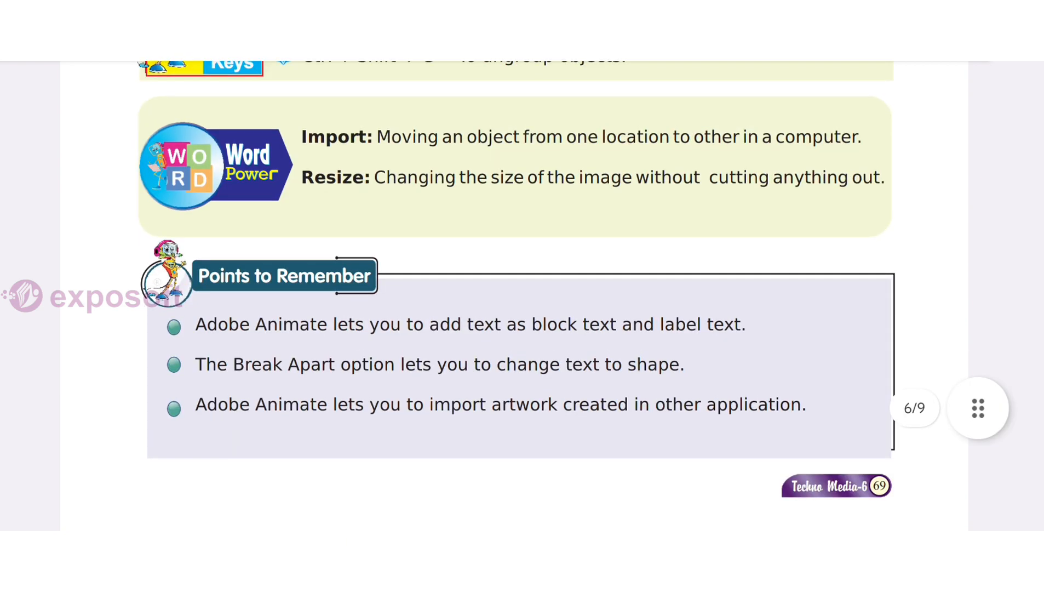